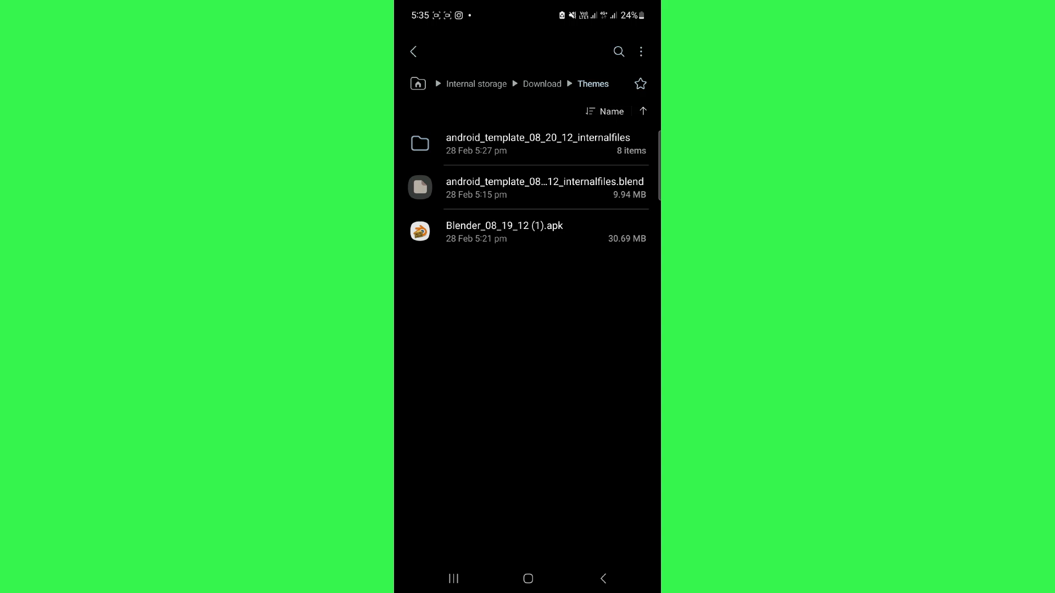
# Leave the Download/Themes folder and launch BlenderPlayer 2.63 from the app drawer.
pyautogui.click(504, 230)
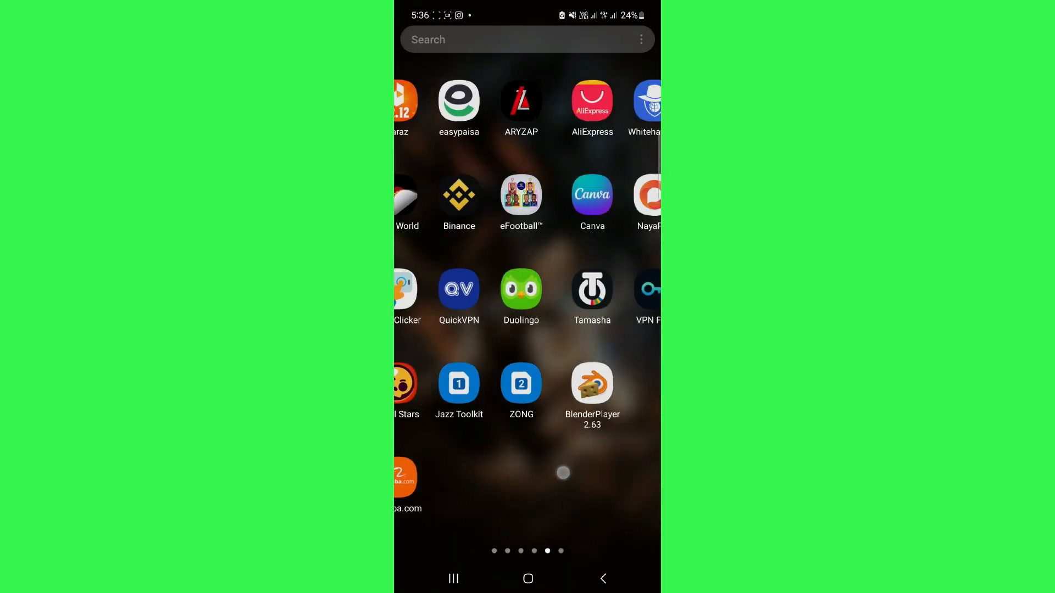
pyautogui.click(592, 387)
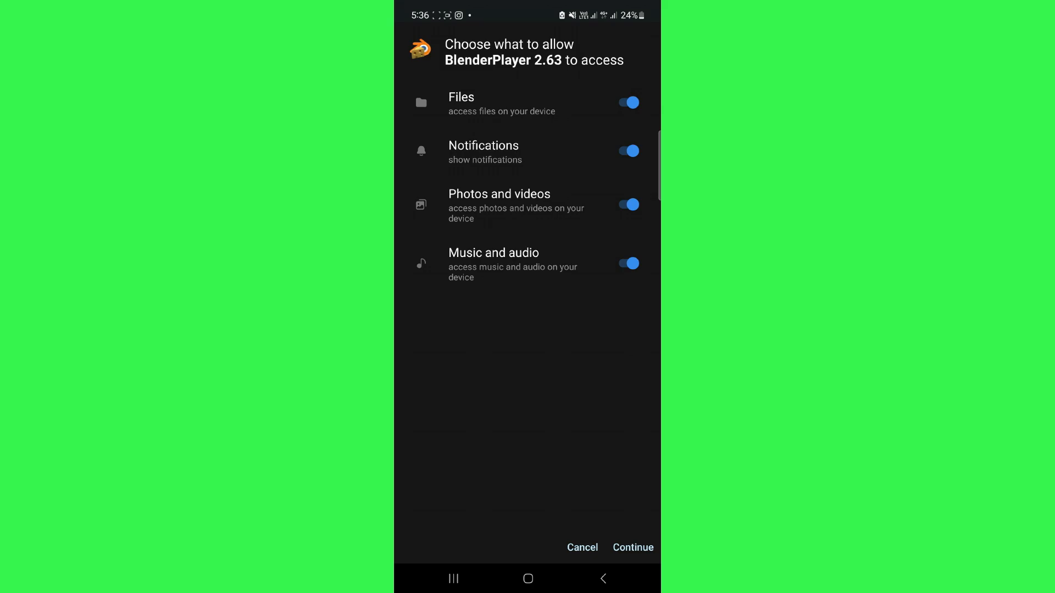
pyautogui.click(632, 547)
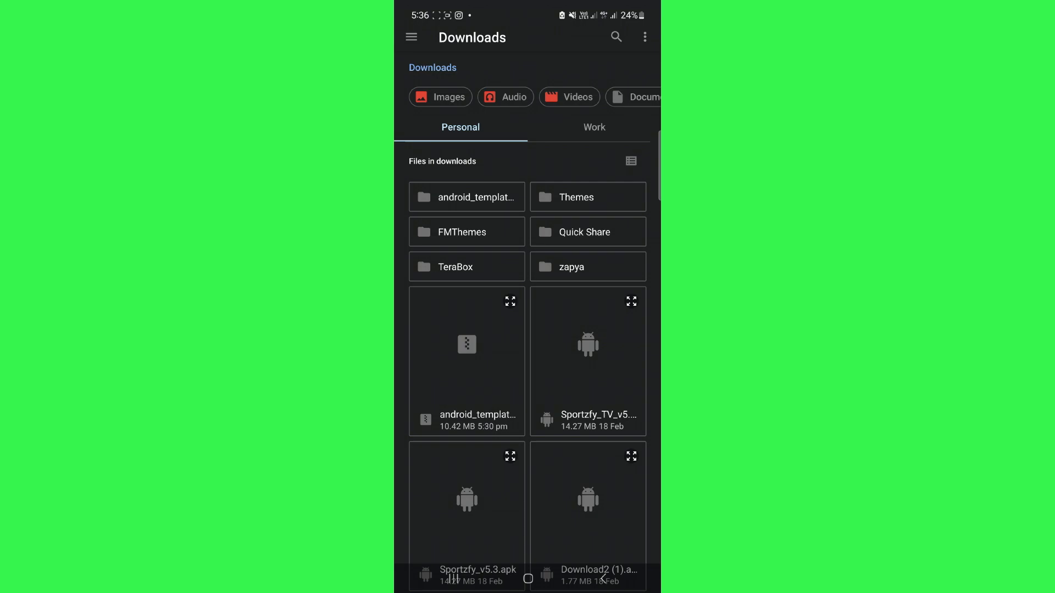
# Open Downloads > Themes in the file picker to list the template and Blender APK.
pyautogui.click(587, 197)
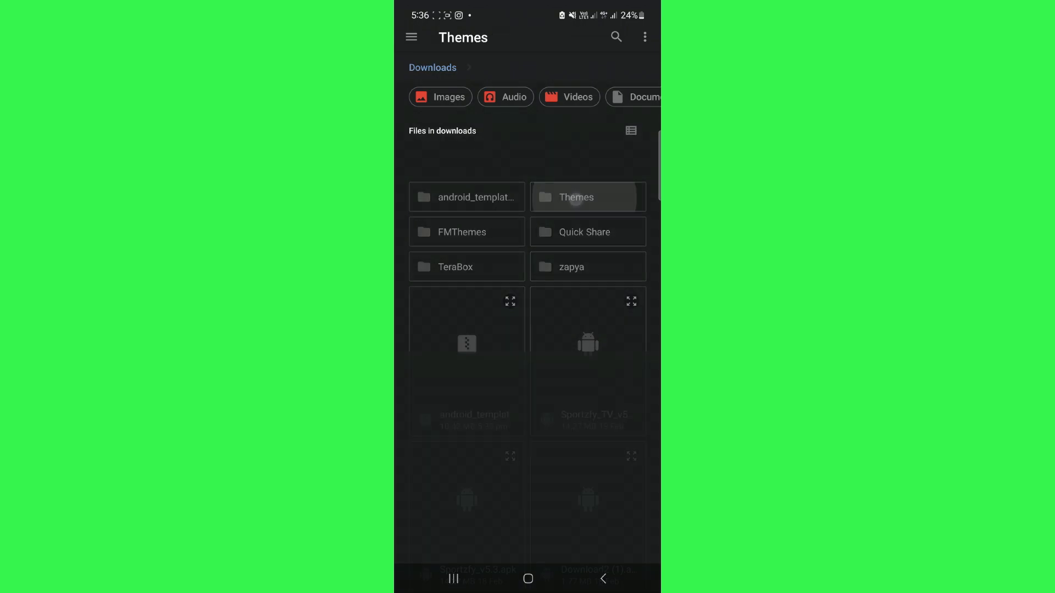
pyautogui.click(576, 197)
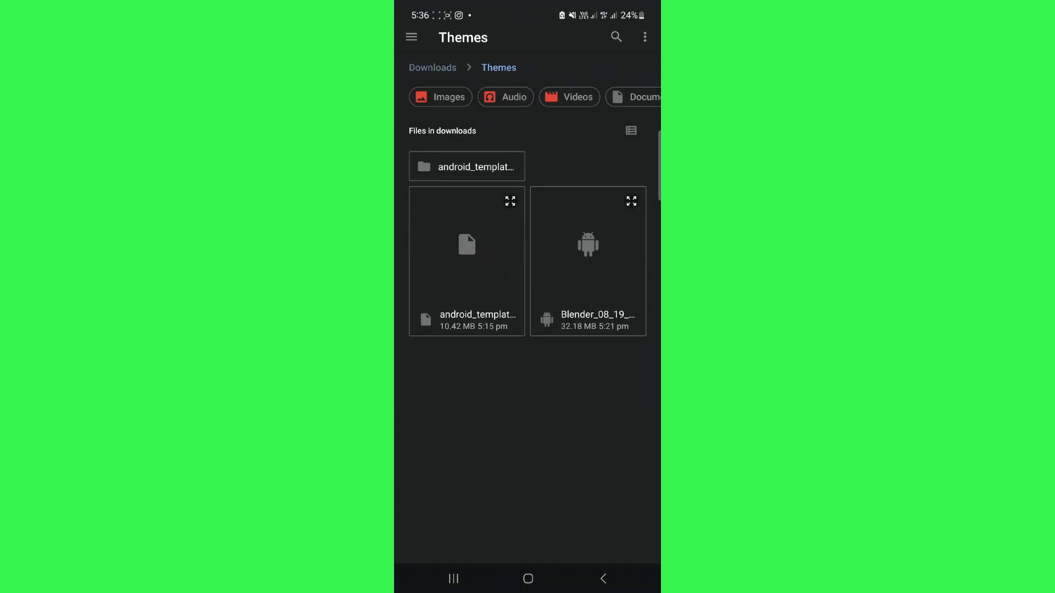